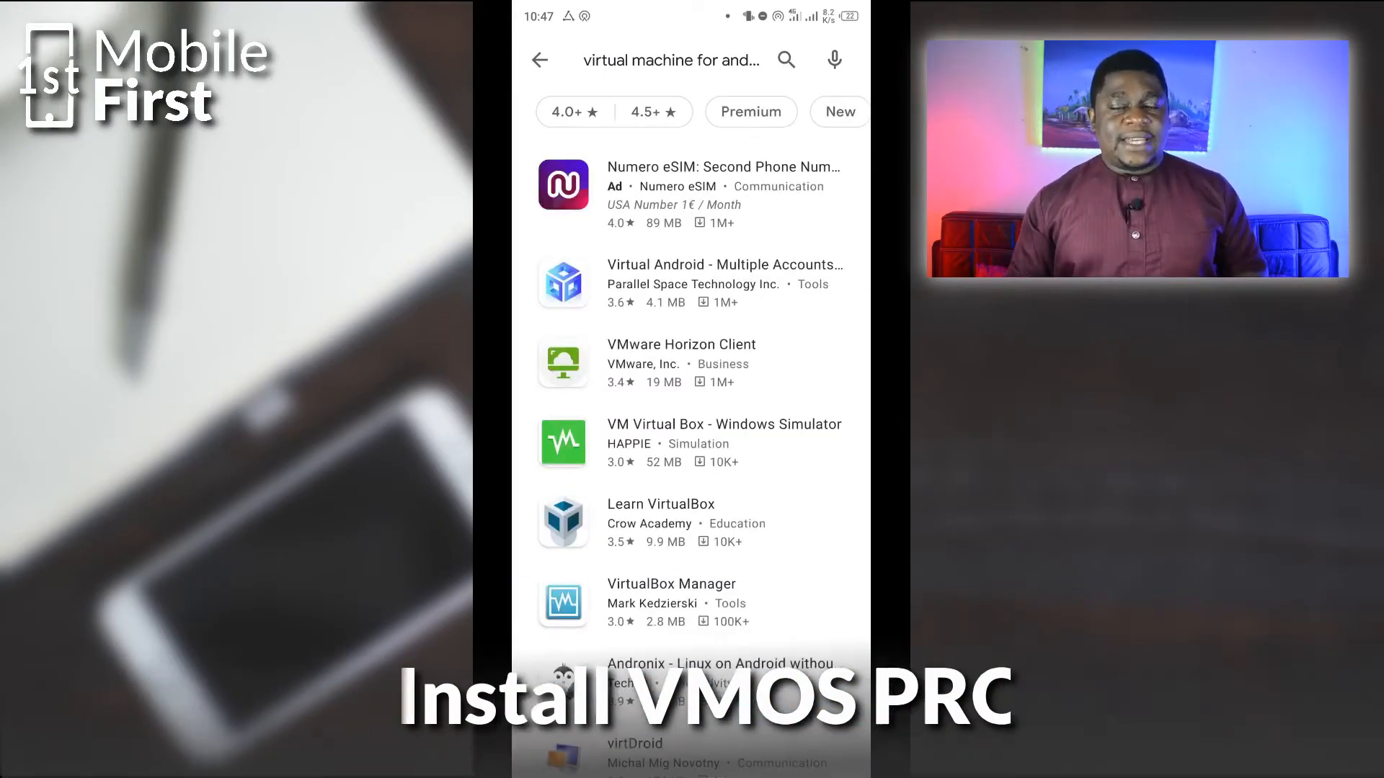
Install VMOS PRO from its Play Store page and confirm the download dialog.
click(691, 282)
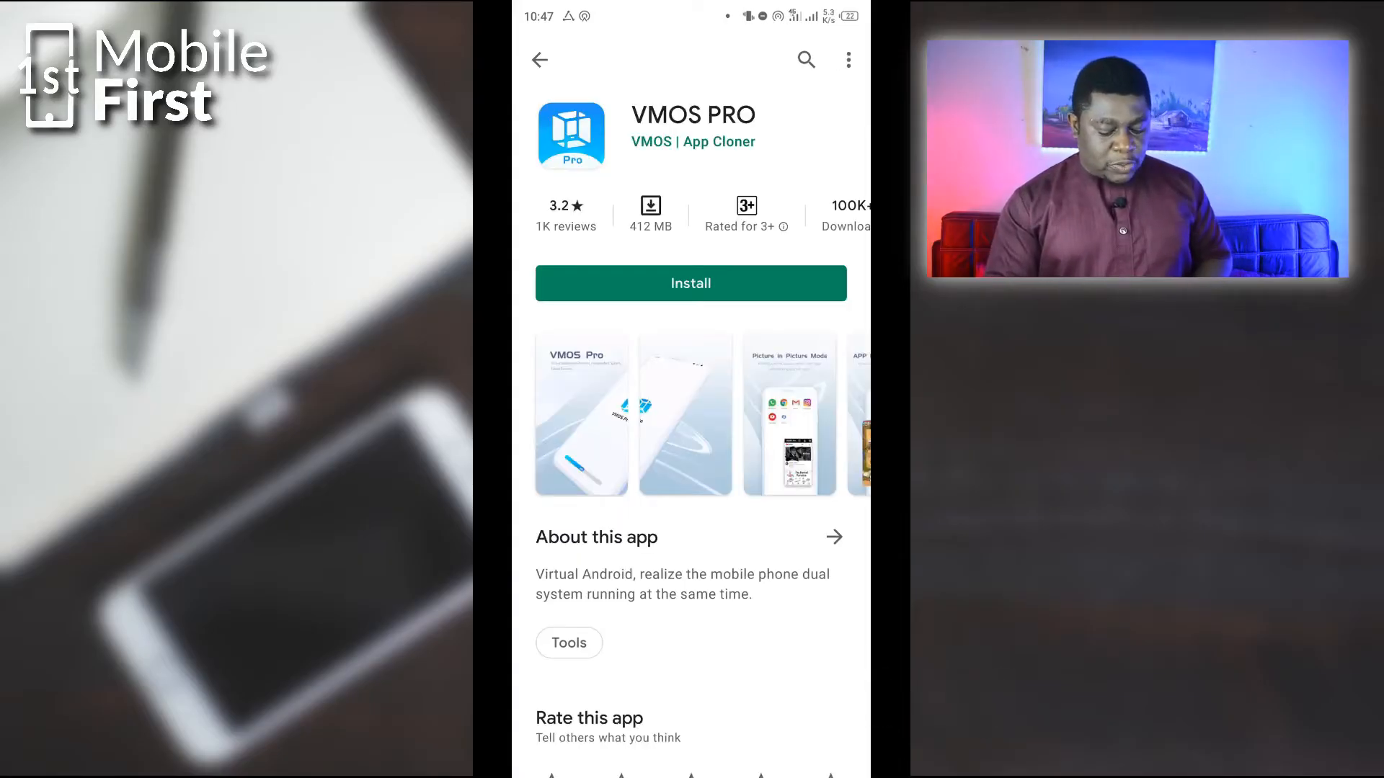
click(690, 284)
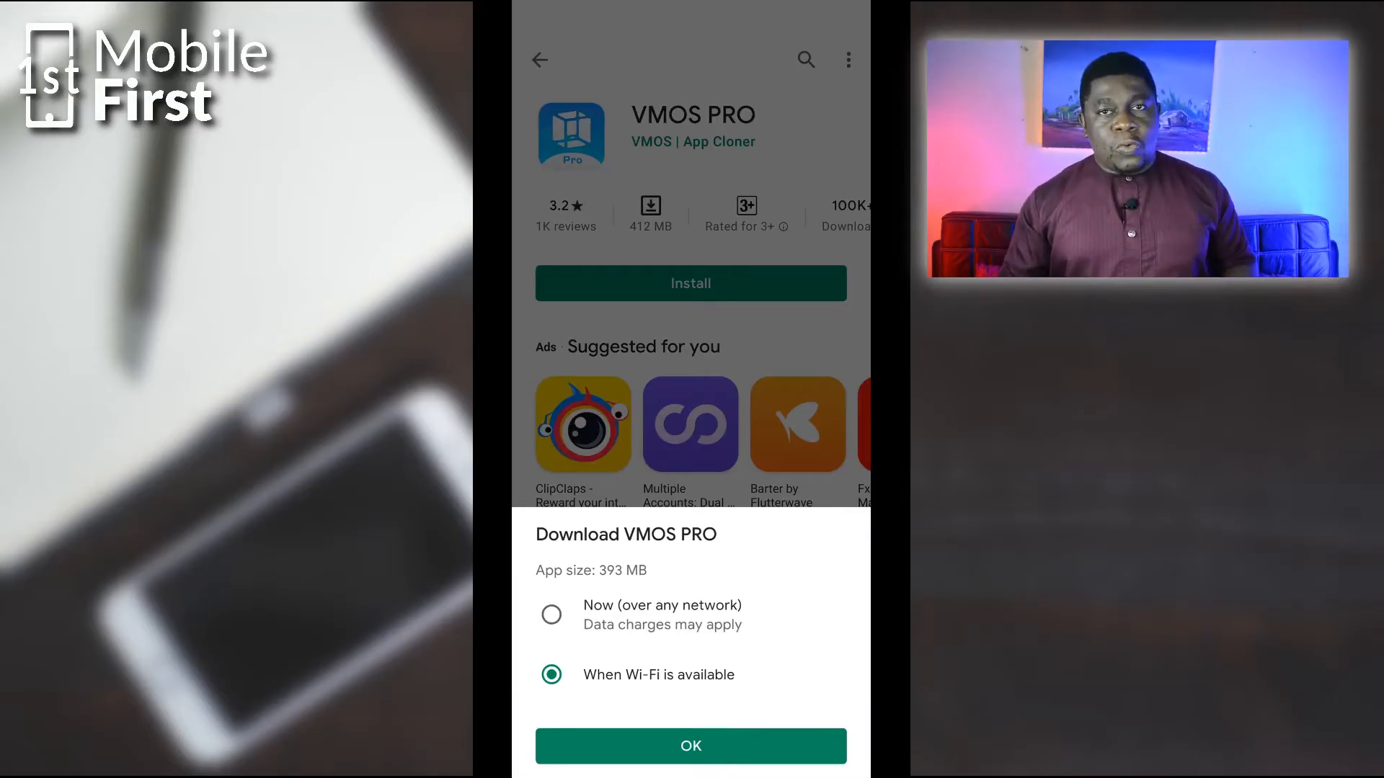
click(691, 745)
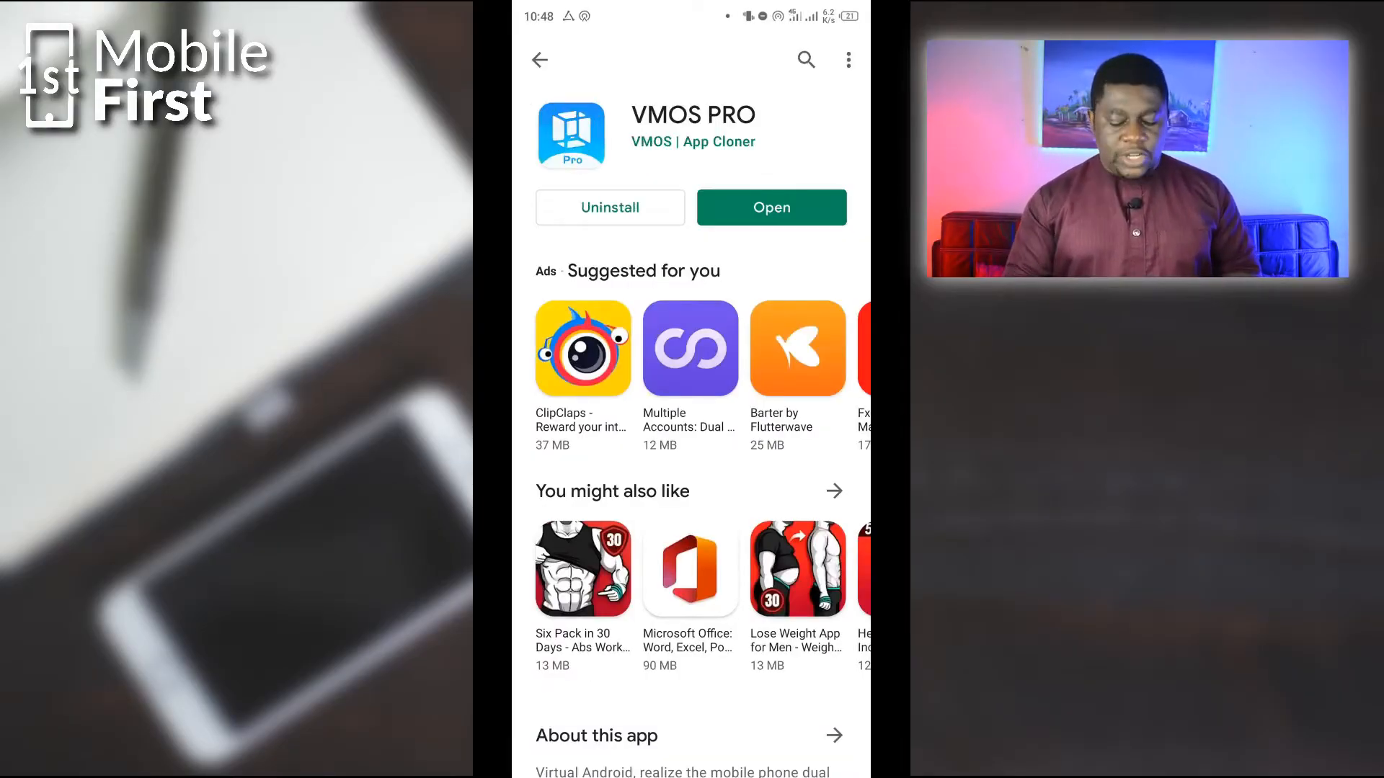
Launch VMOS PRO, accept the terms, swipe through the intro and grant overlay display permission.
click(770, 207)
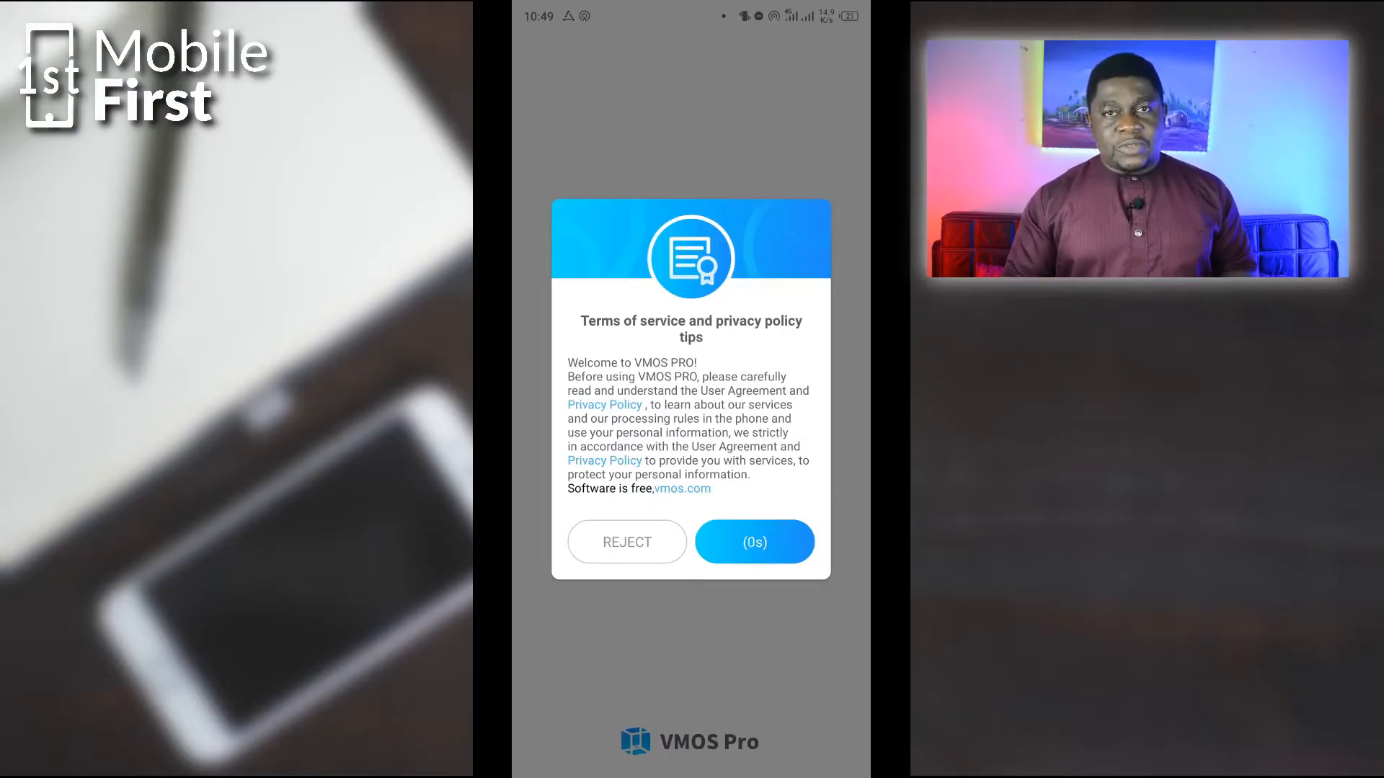
click(753, 542)
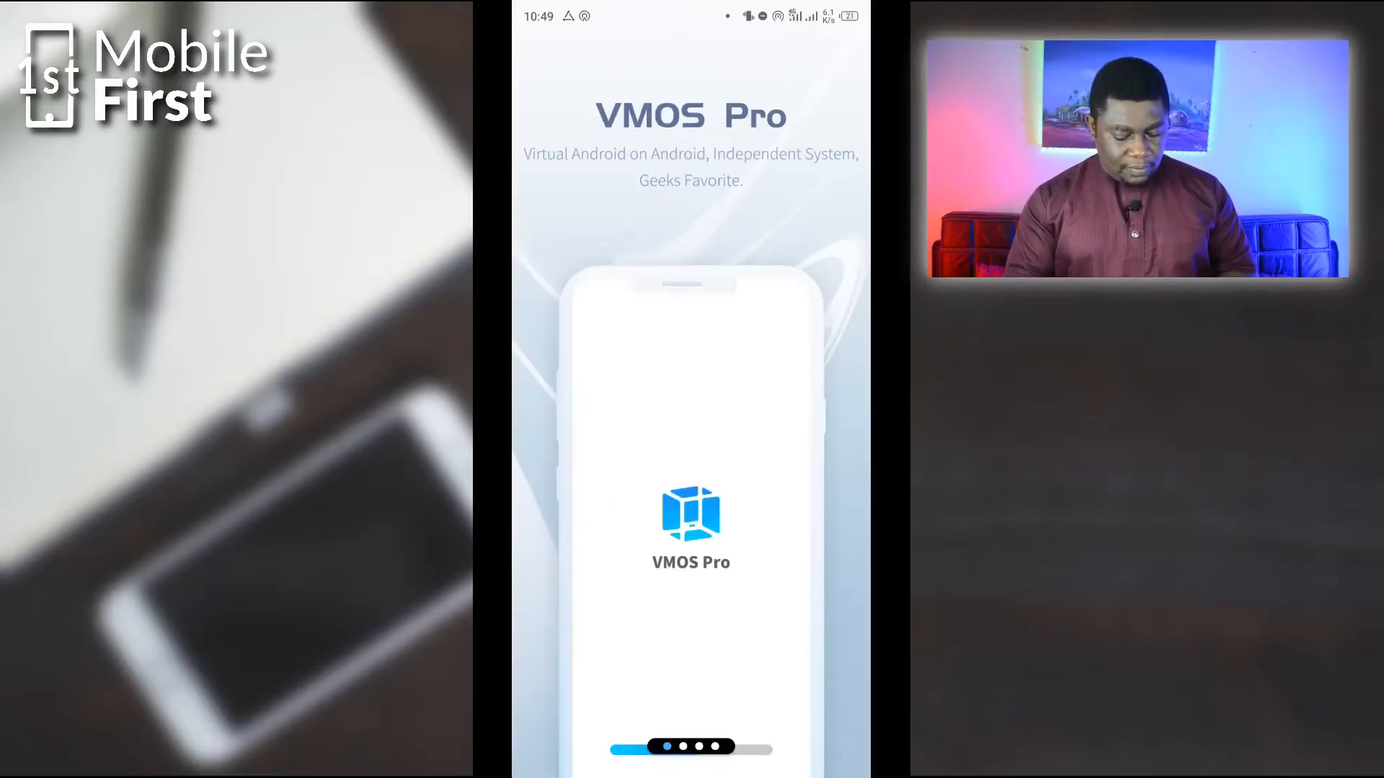
scroll(left, 3)
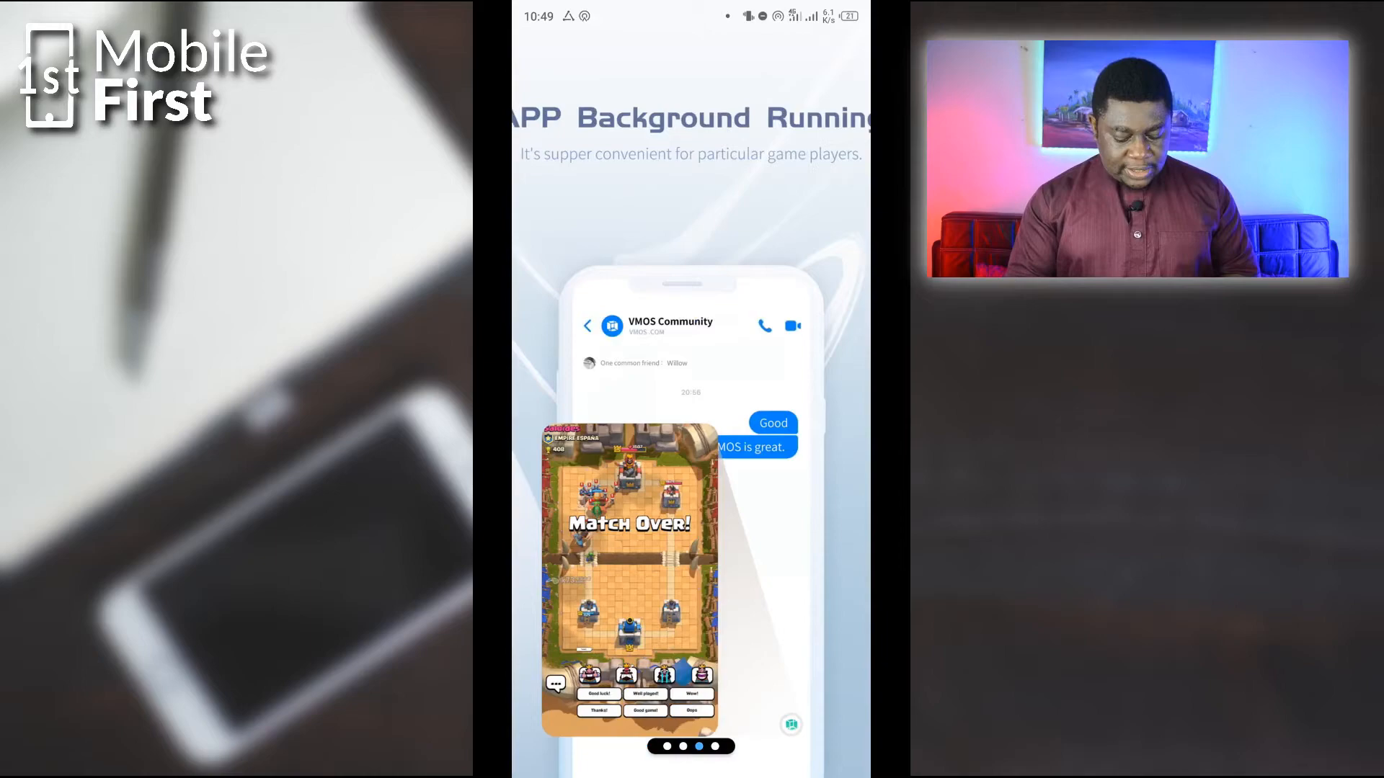
scroll(left, 3)
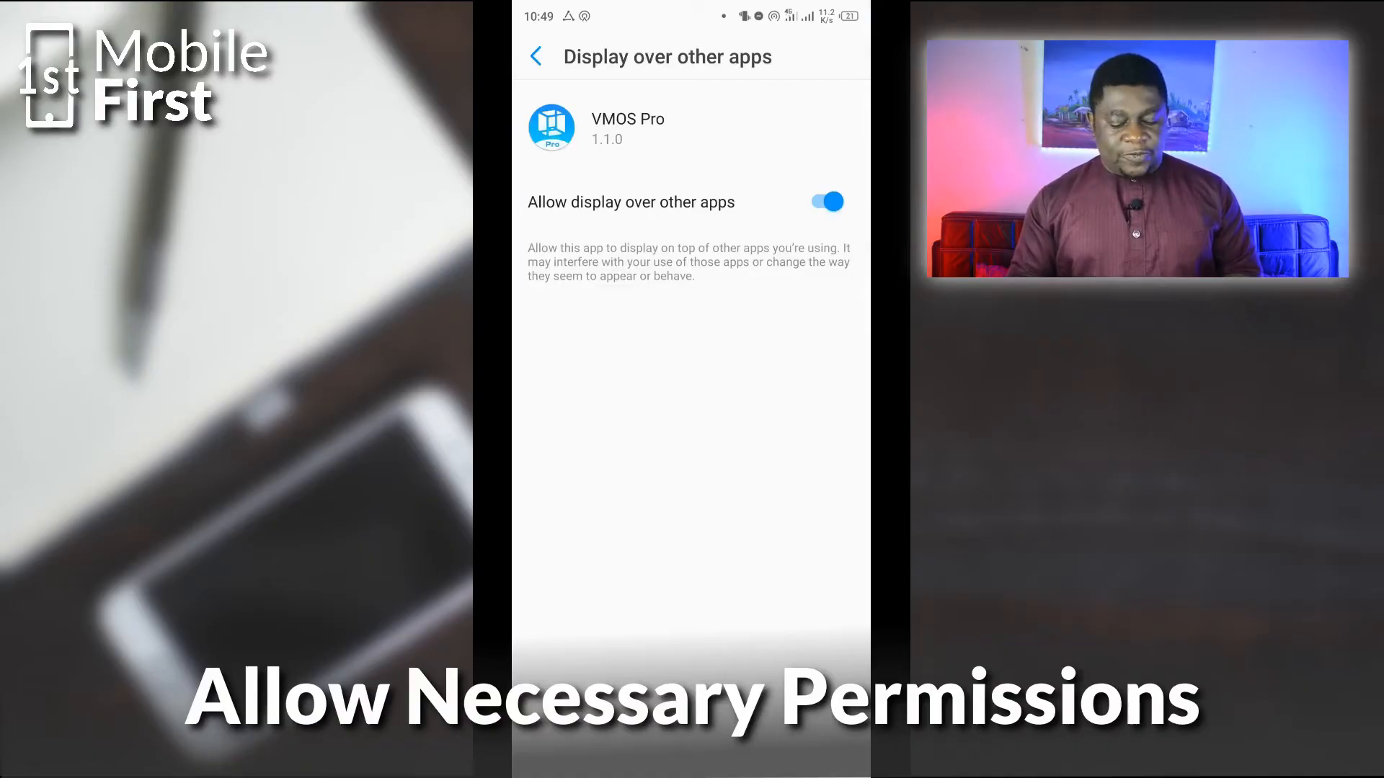
click(535, 56)
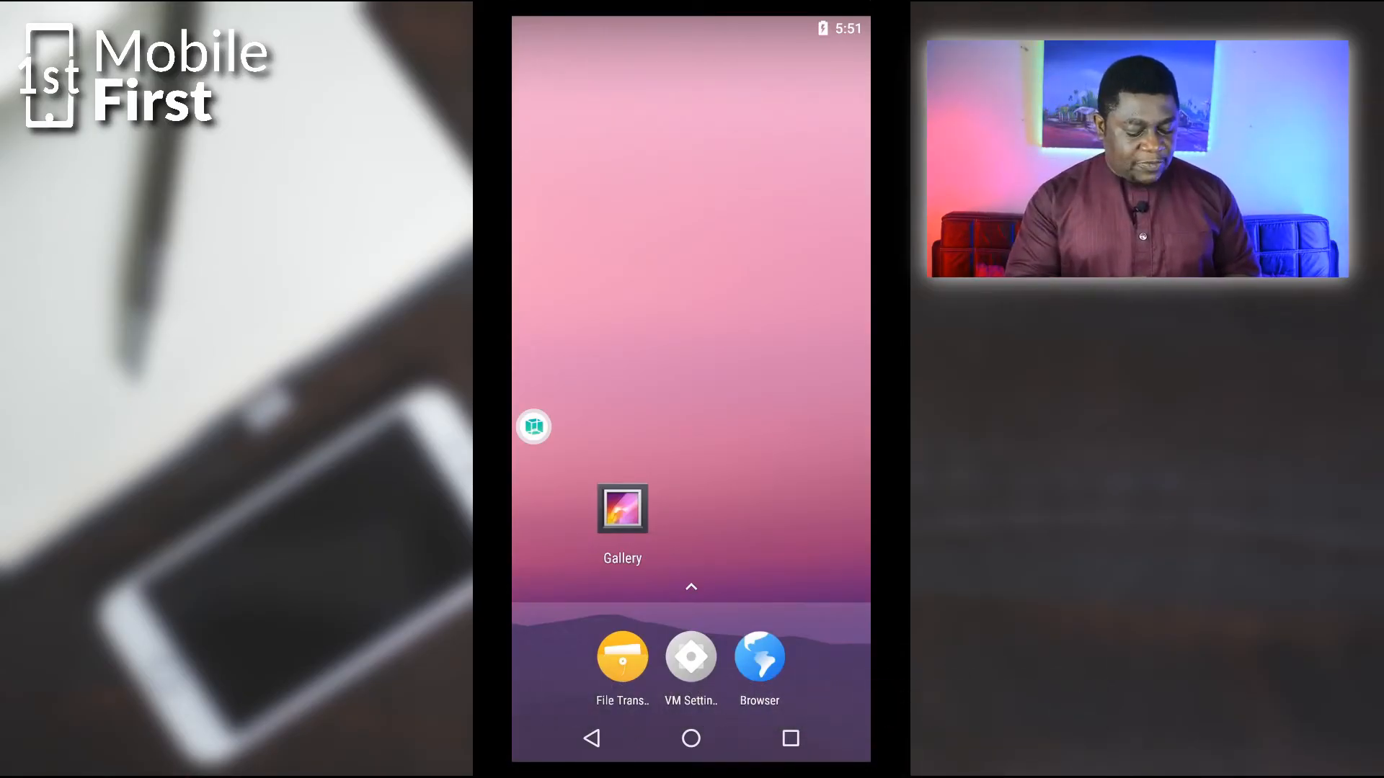
Open the virtual machine's Settings from the floating ball's quick actions menu.
click(534, 427)
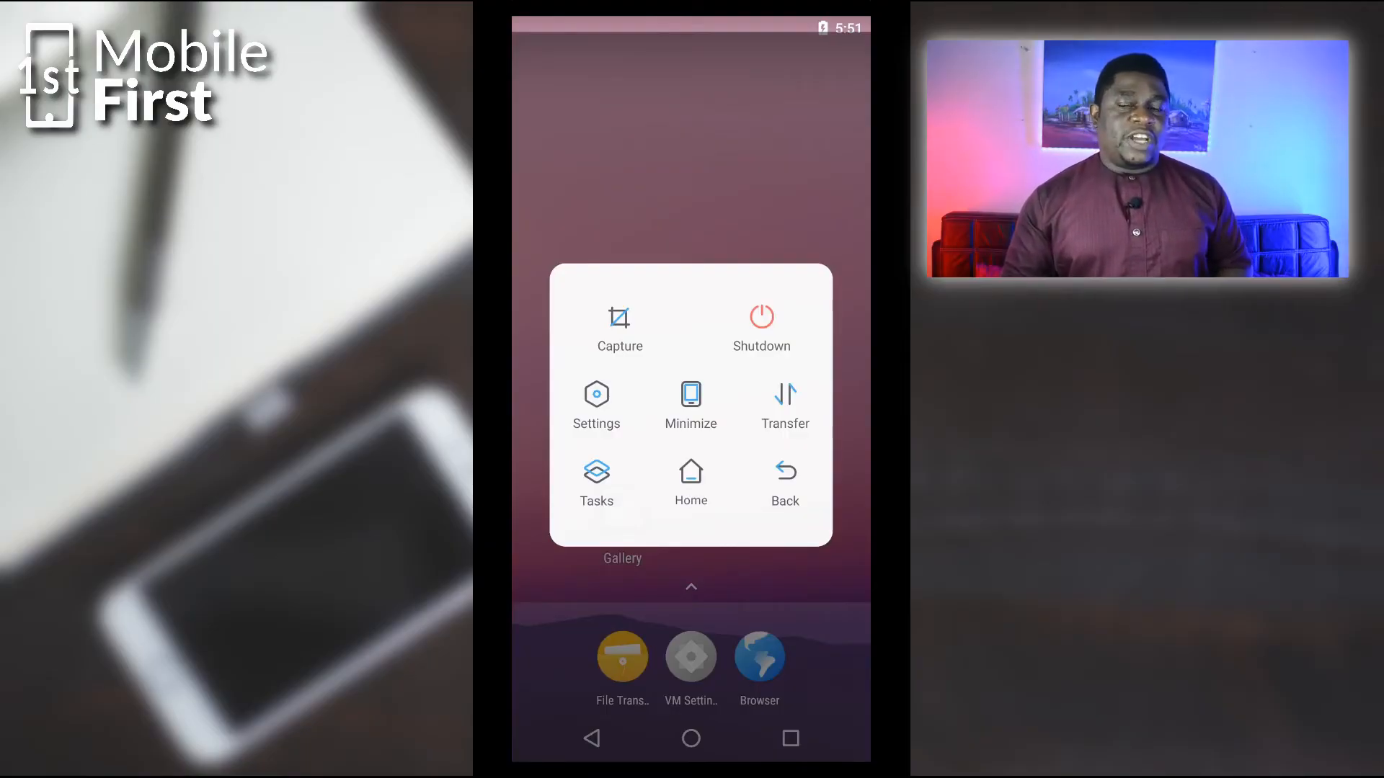
click(690, 482)
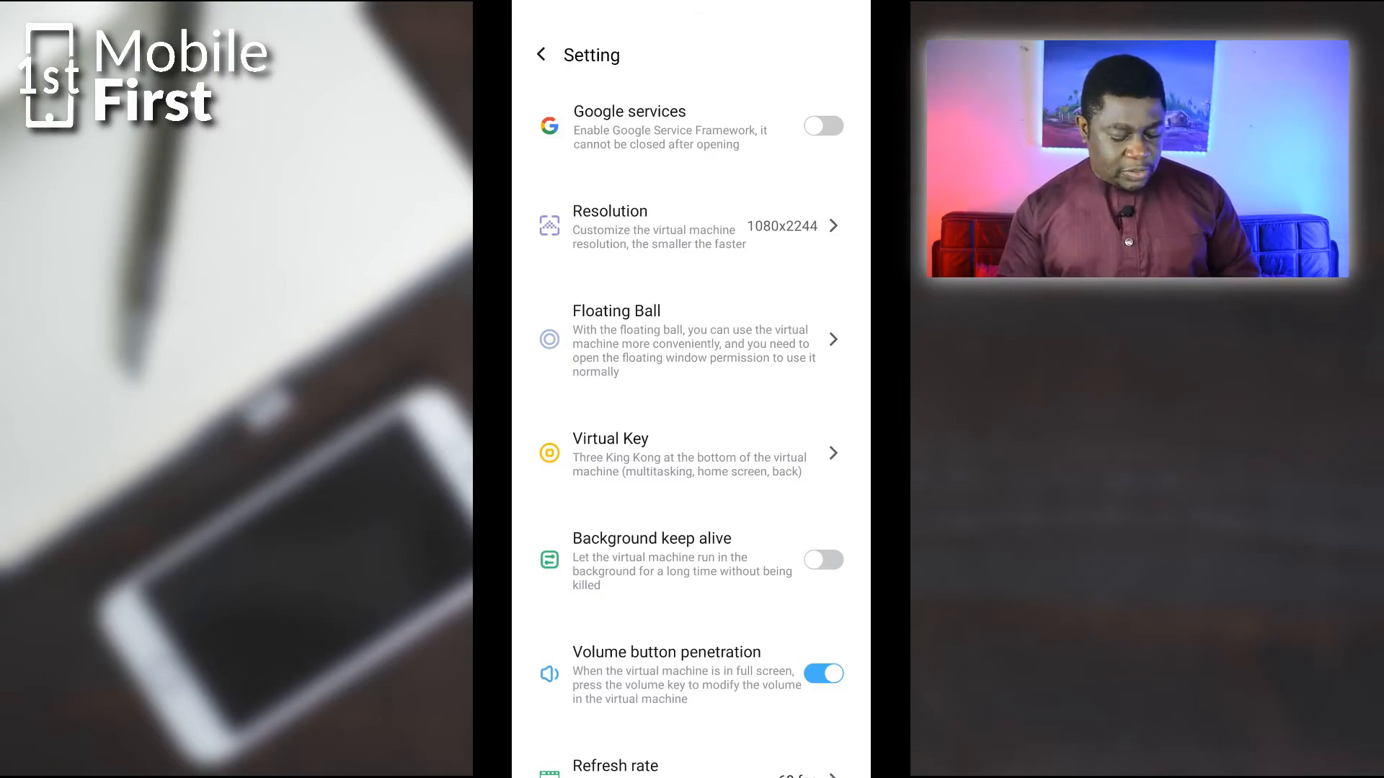
Scroll through the Setting list before minimizing the virtual machine to the host home screen.
scroll(down, 3)
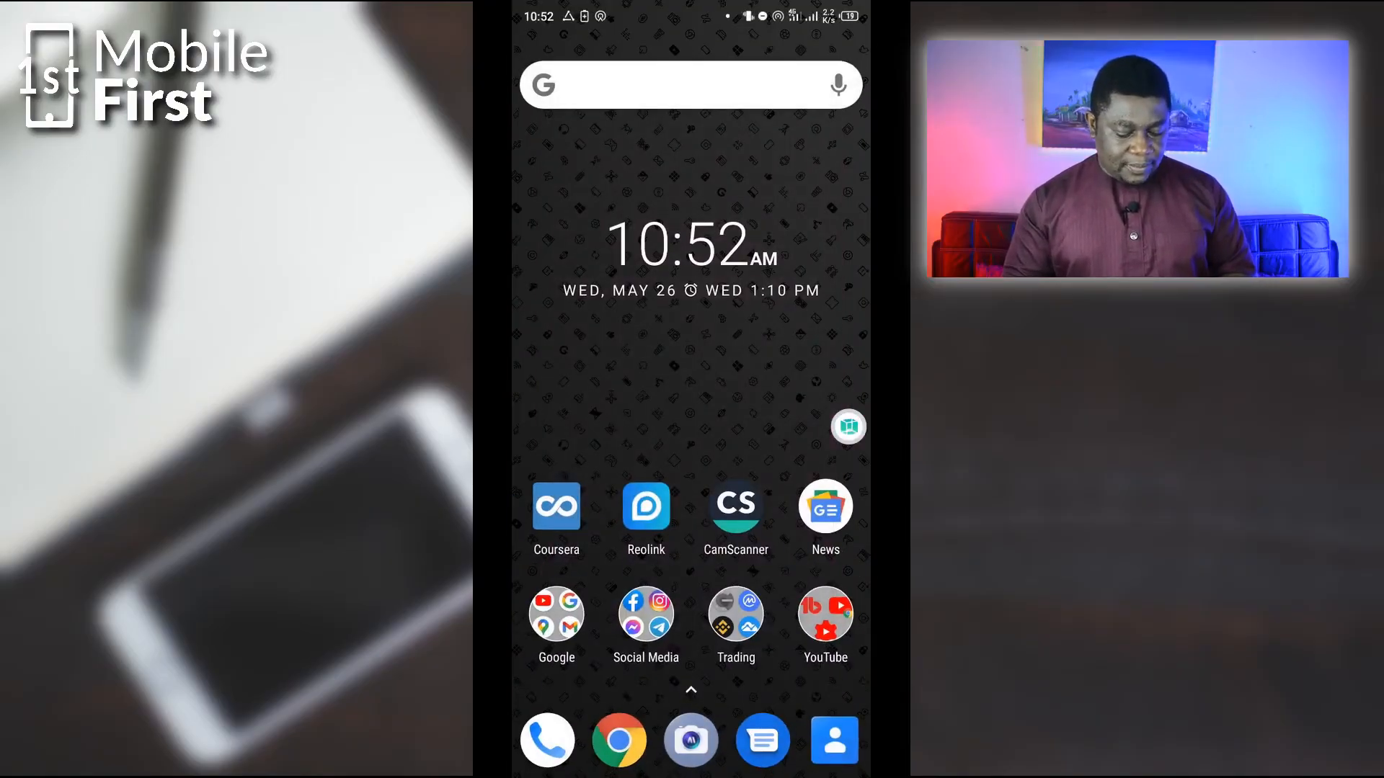
Restore the running virtual Android from the floating VMOS ball on the host home screen.
click(847, 427)
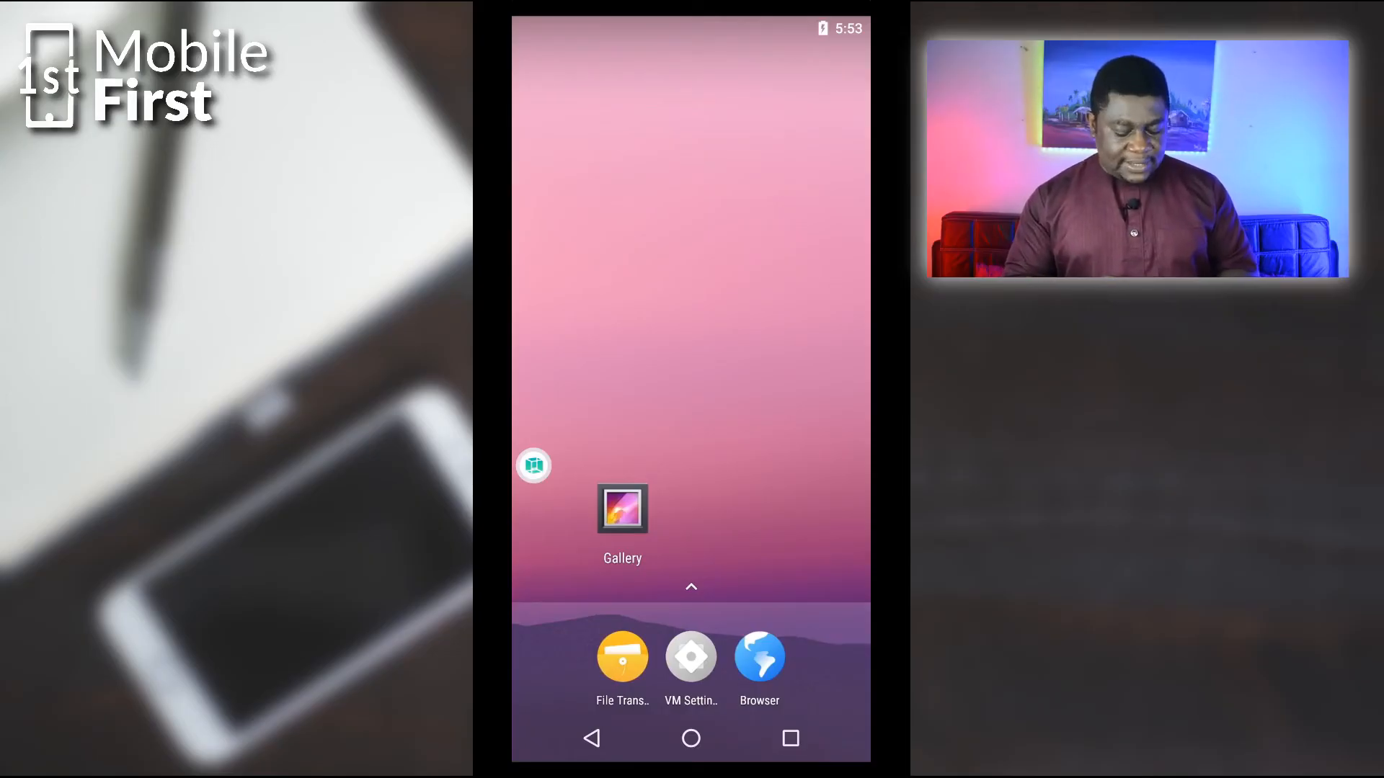
Reach the virtual Android's Settings app through its app drawer.
click(690, 586)
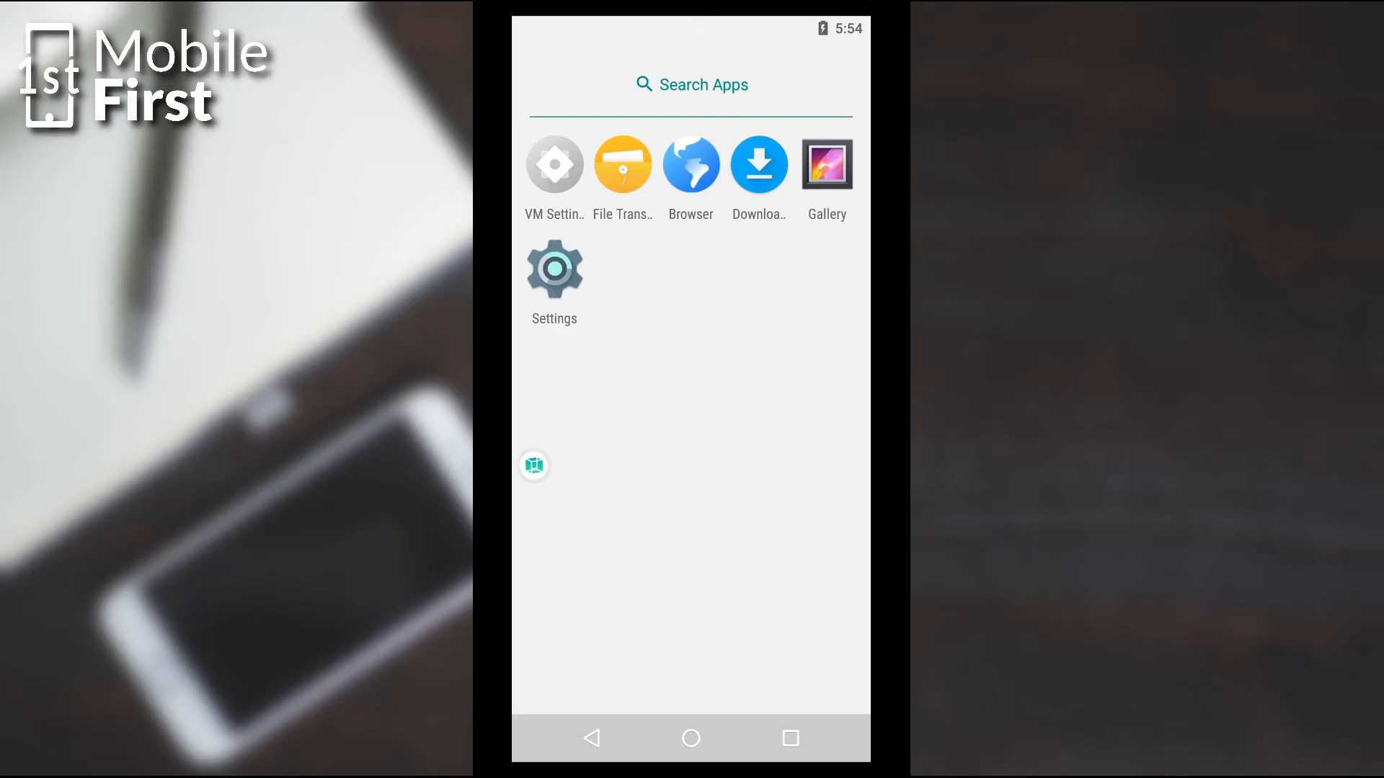
click(554, 269)
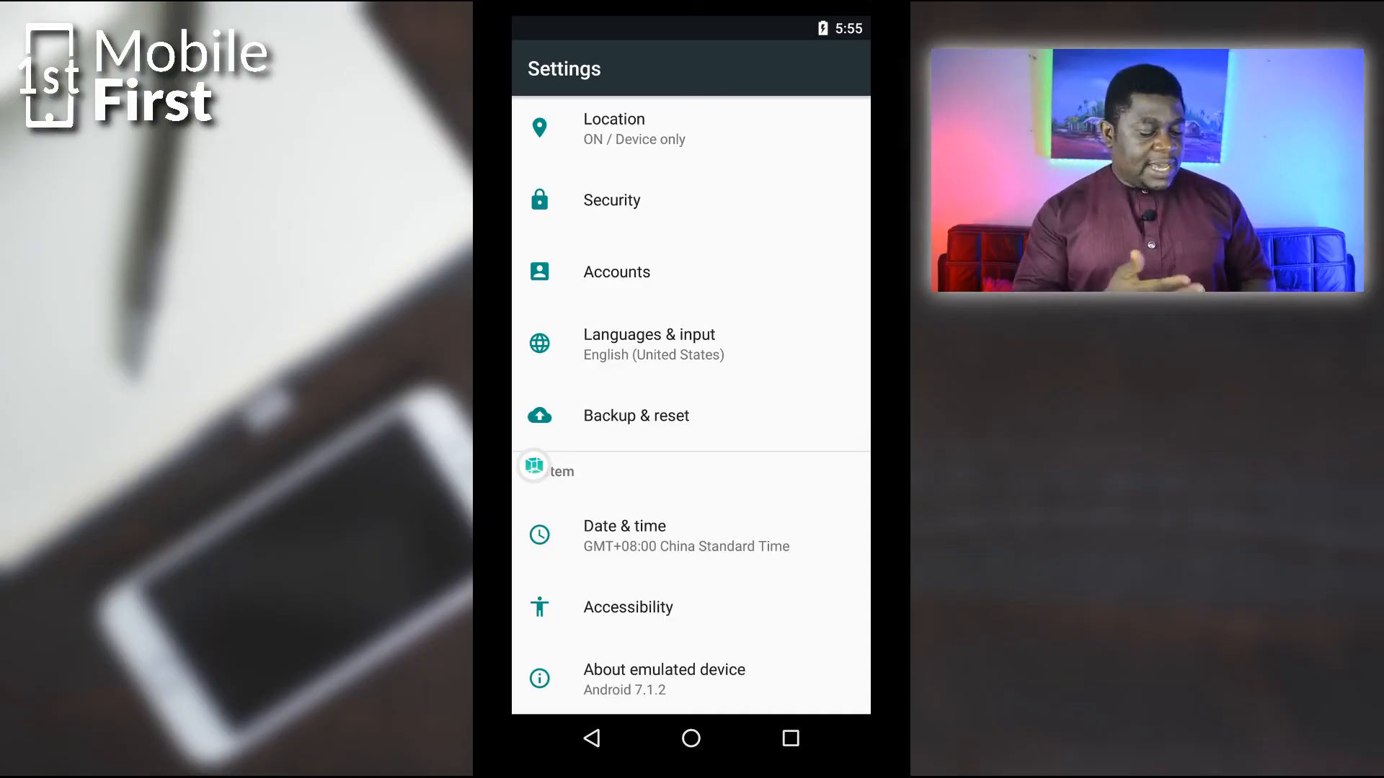
View About emulated device with its Android 7.1.2 status, then return to the virtual home screen.
click(663, 670)
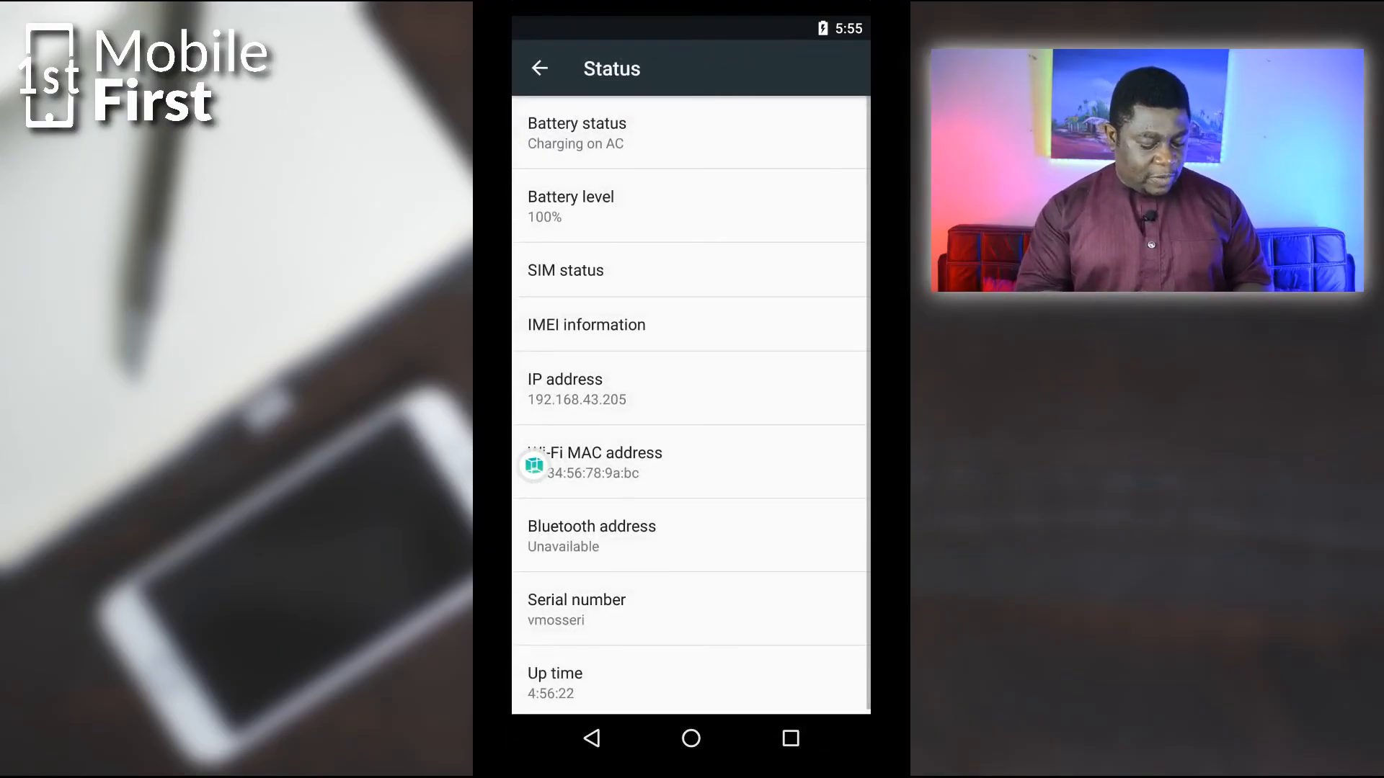
click(539, 67)
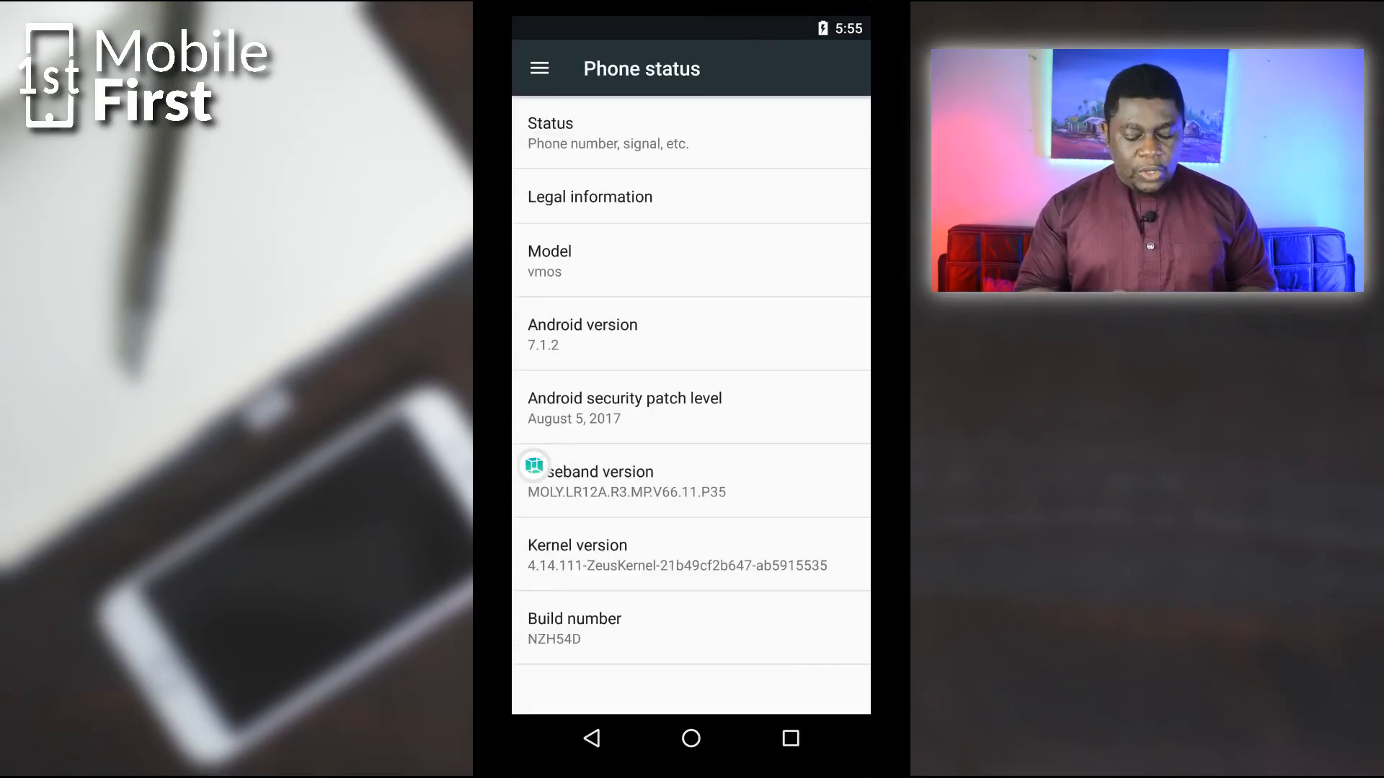
click(589, 739)
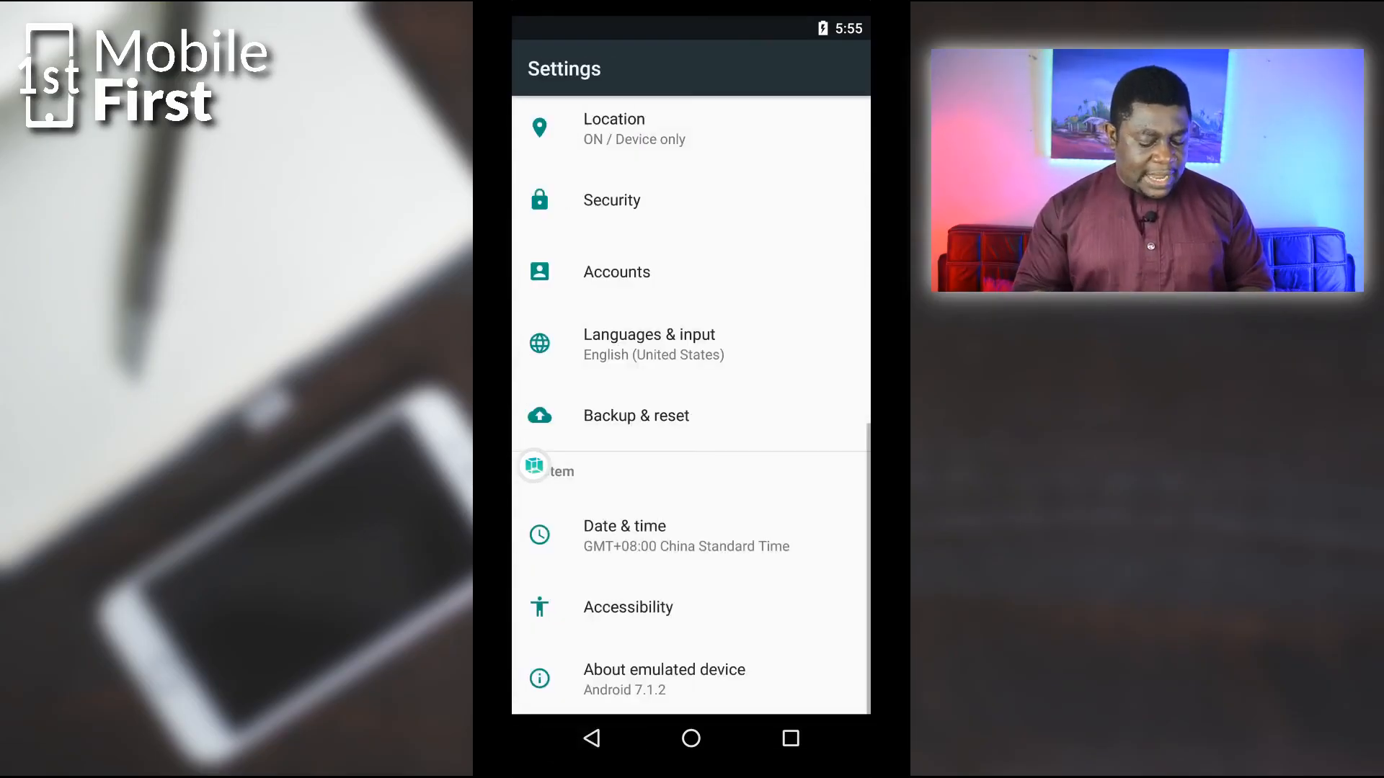
click(691, 738)
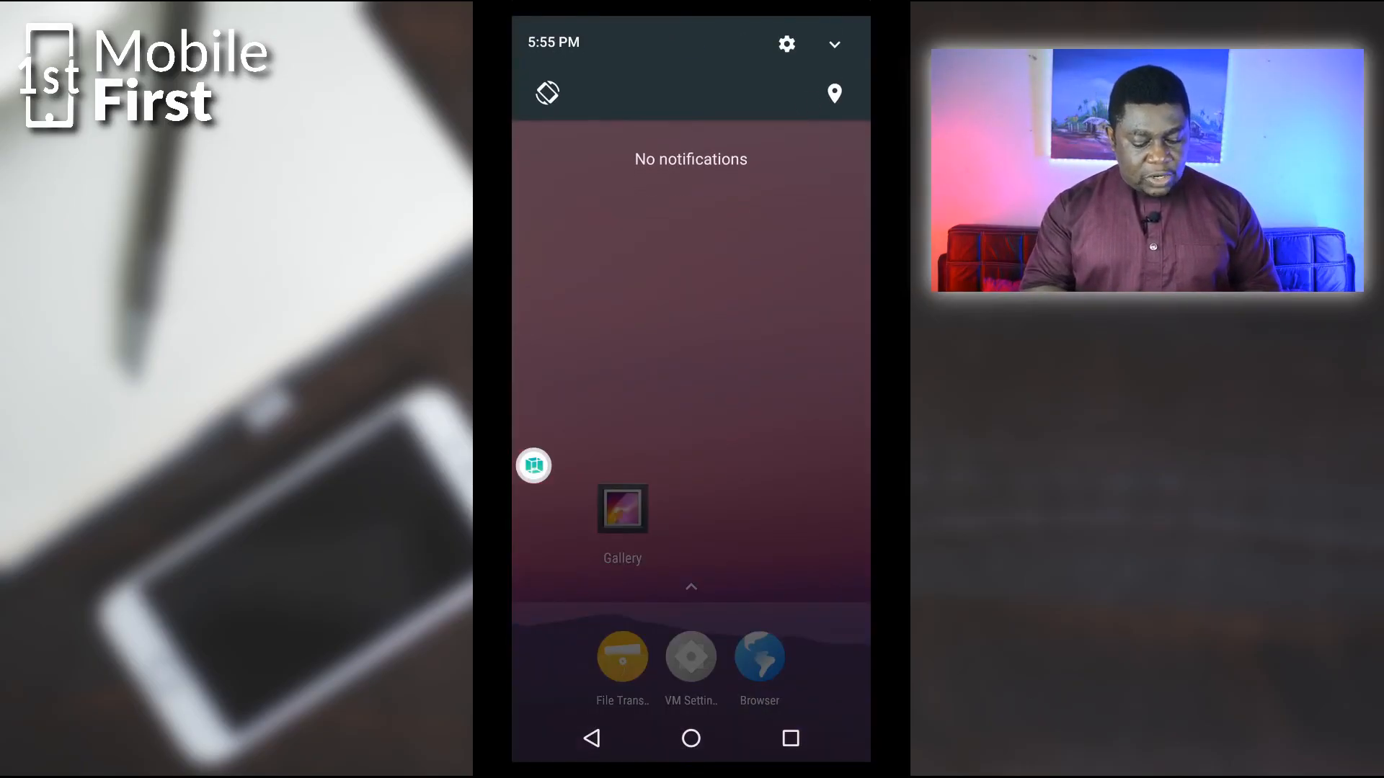
Expand the virtual quick settings, then pull down the host phone's quick settings over it.
click(832, 45)
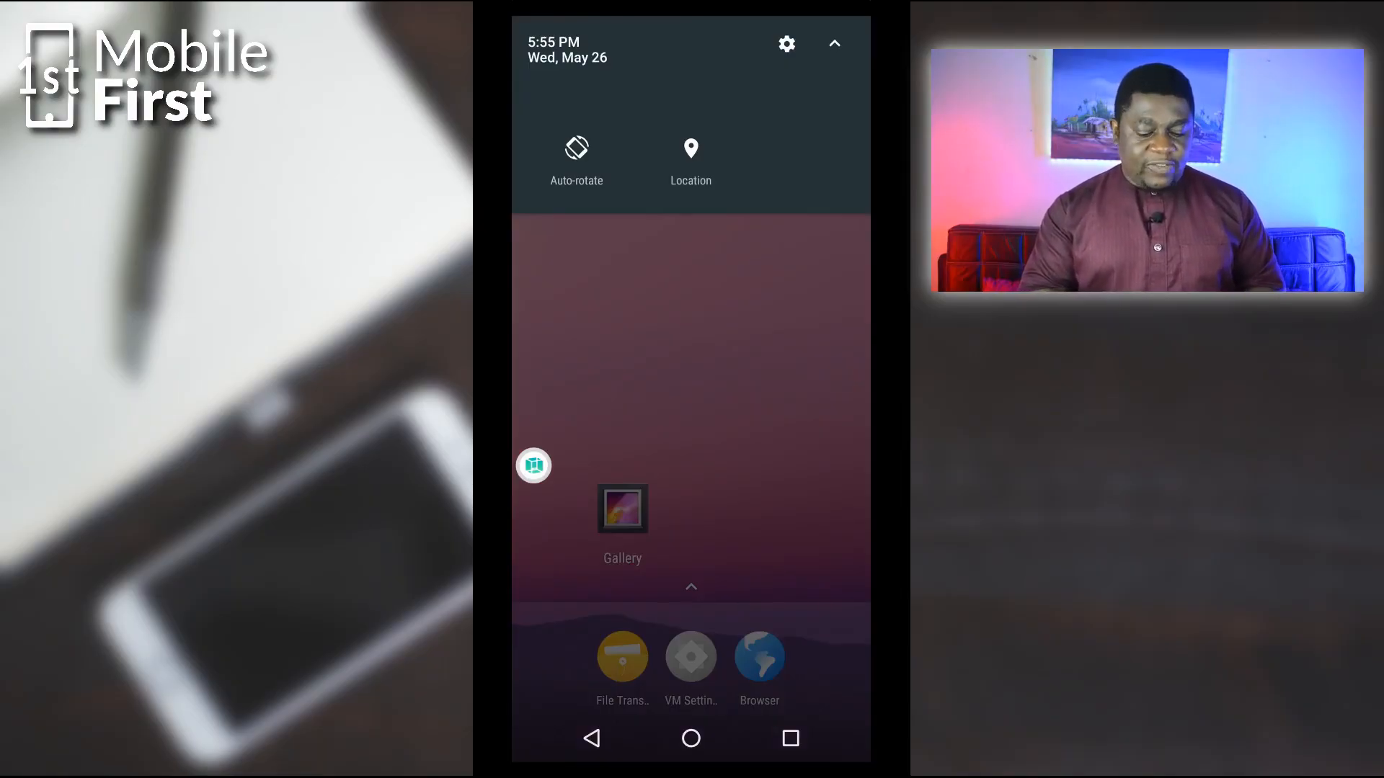
click(833, 43)
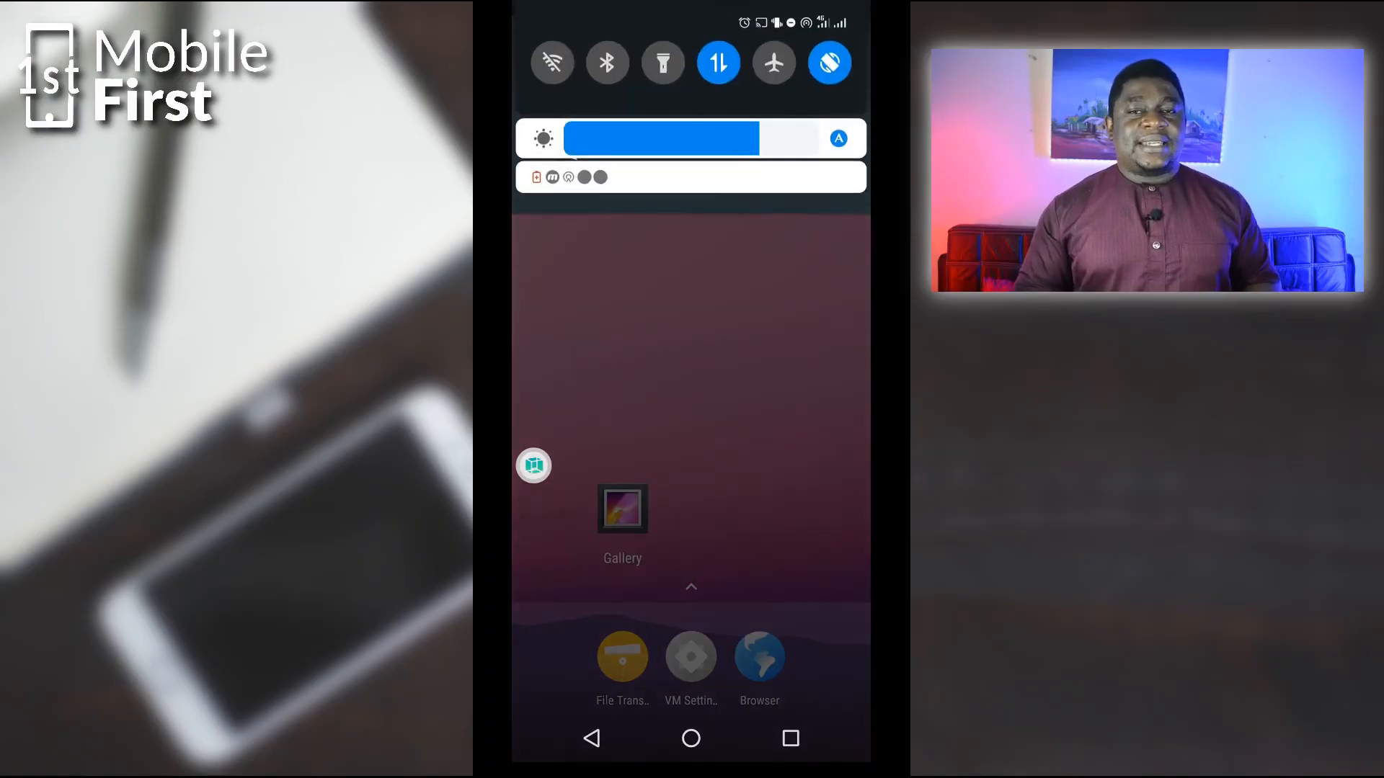